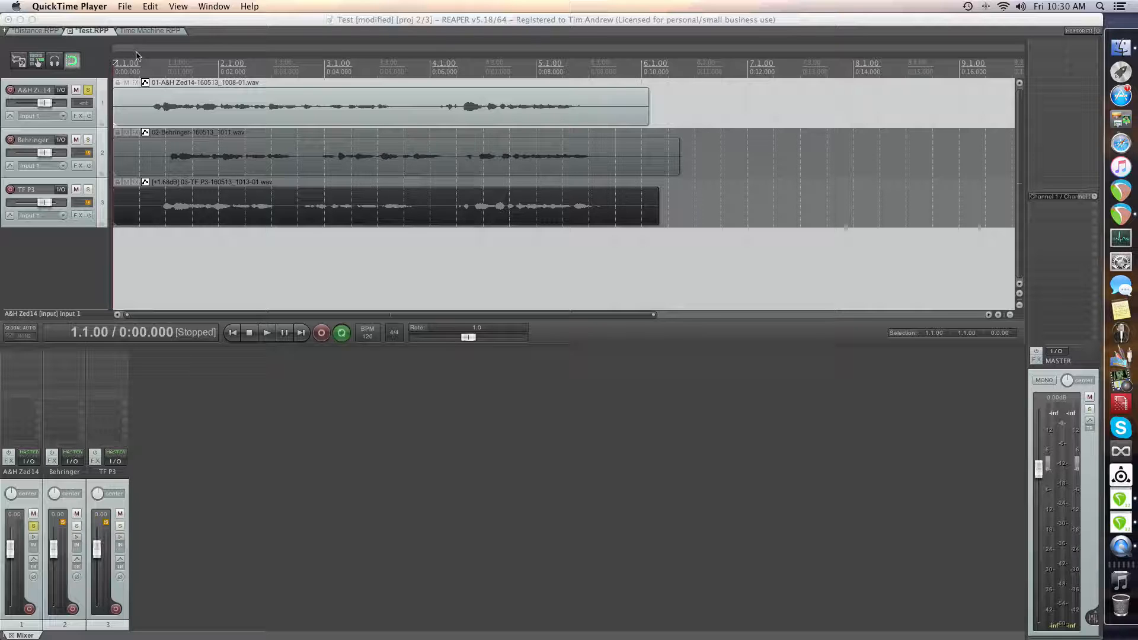
- Play the soloed A&H Zed14 take, then move solo to Behringer and play it
click(265, 333)
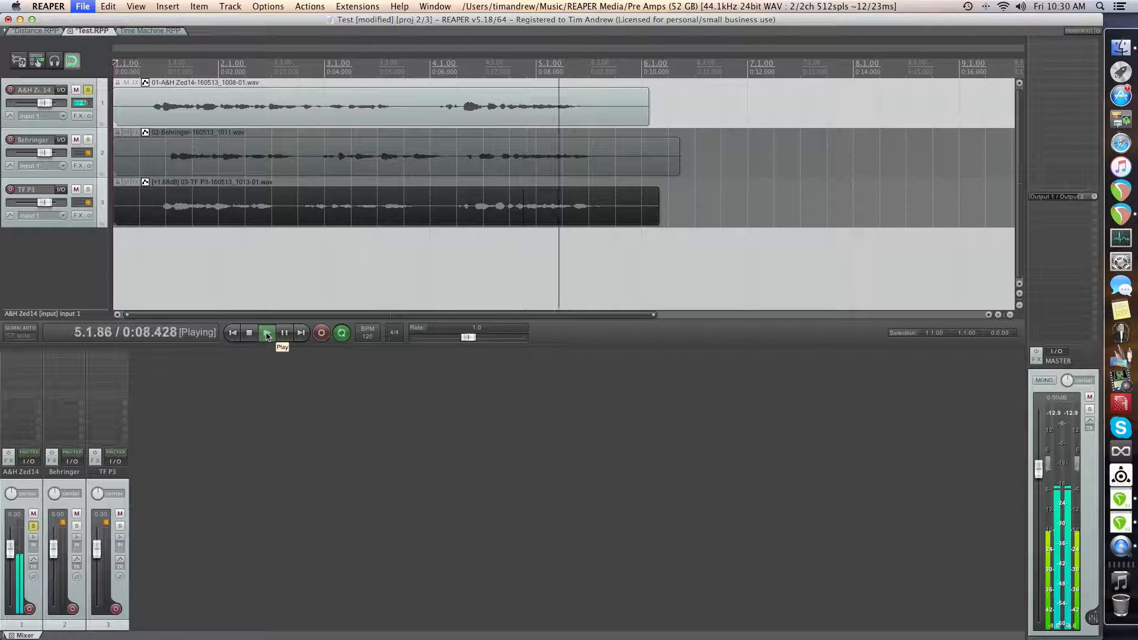
click(249, 333)
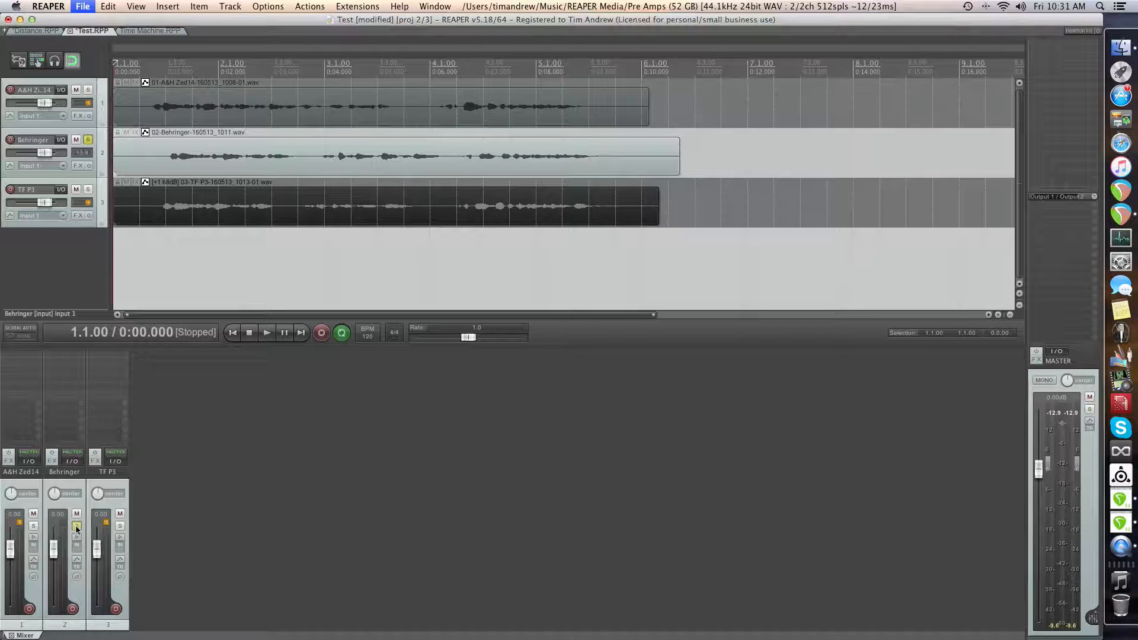
click(266, 332)
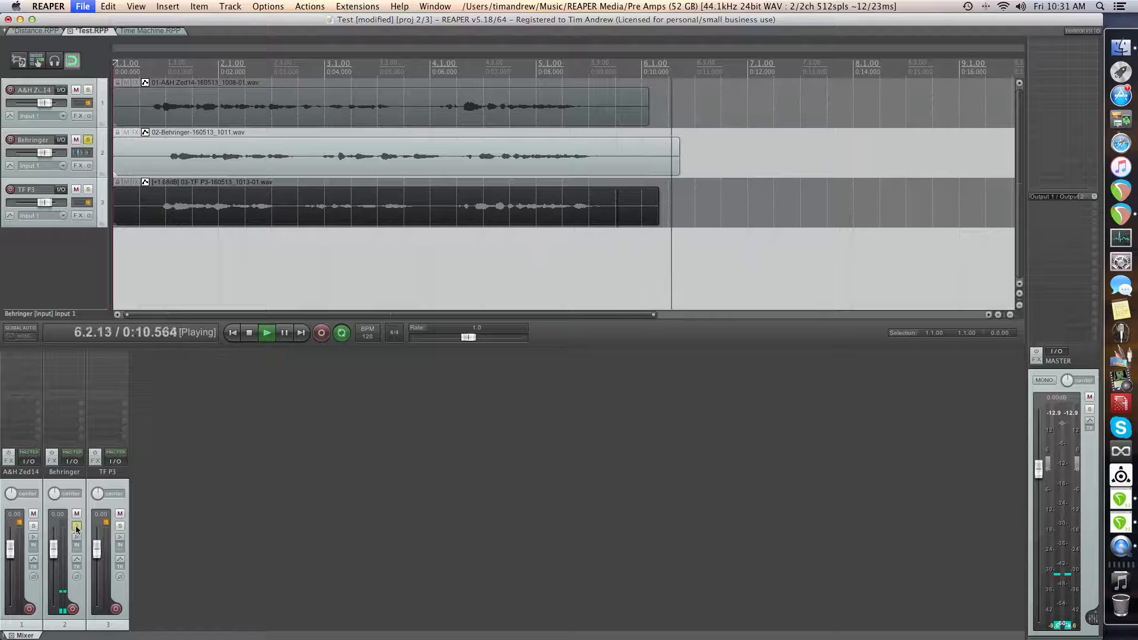
- Stop Behringer playback and clear its solo so no preamp track is soloed
click(249, 332)
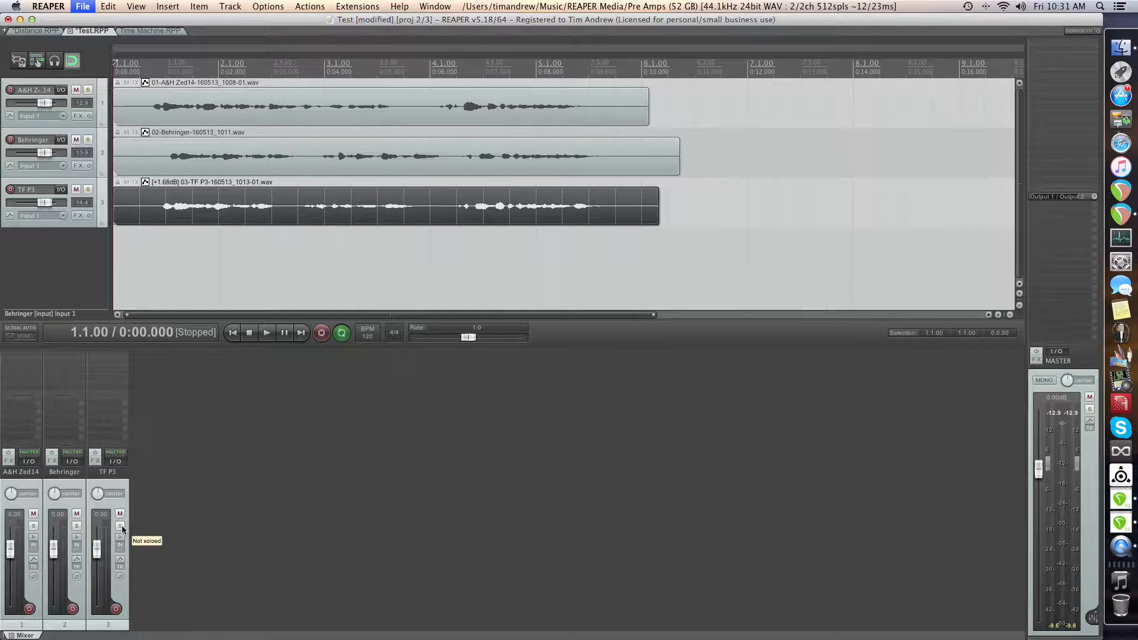
- Solo the TF P3 preamp track, audition it alone, then stop playback
click(120, 527)
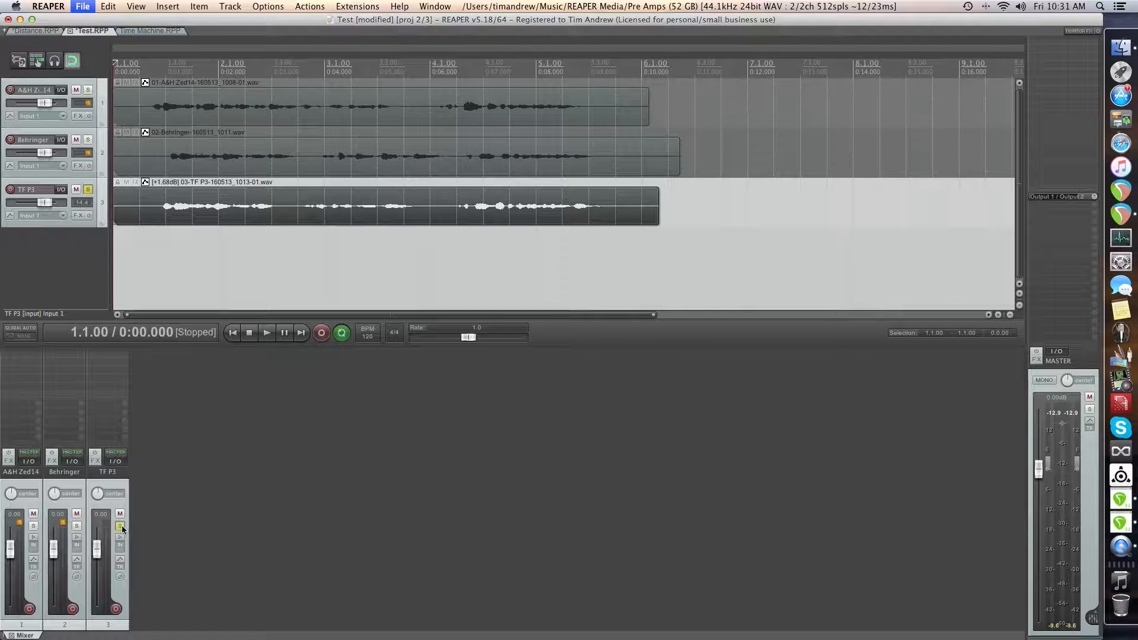
click(266, 333)
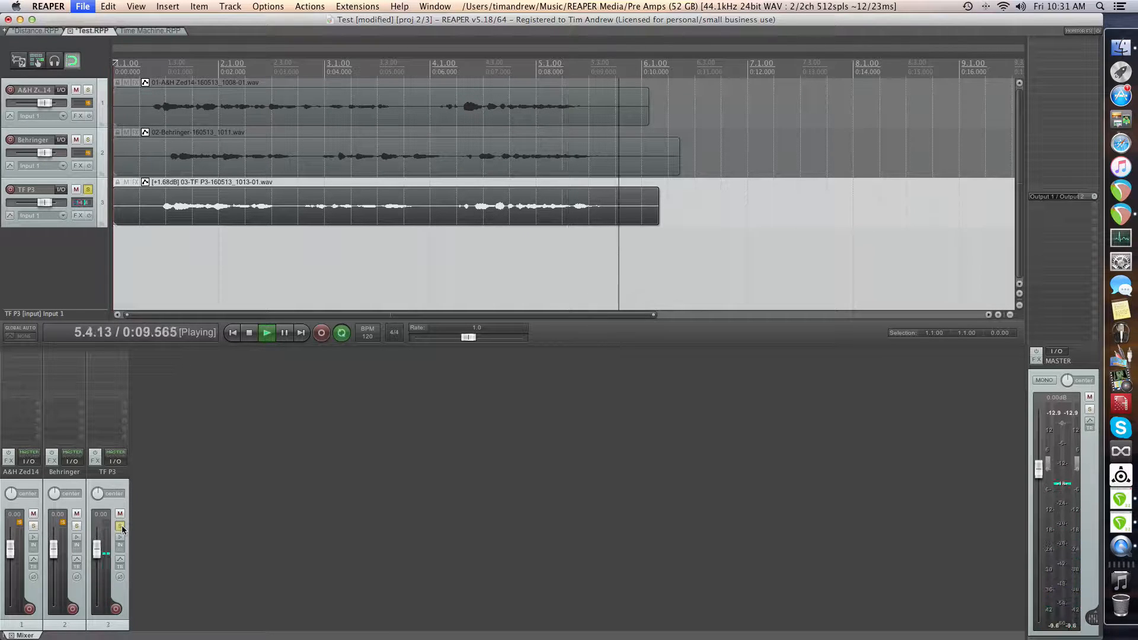
click(248, 333)
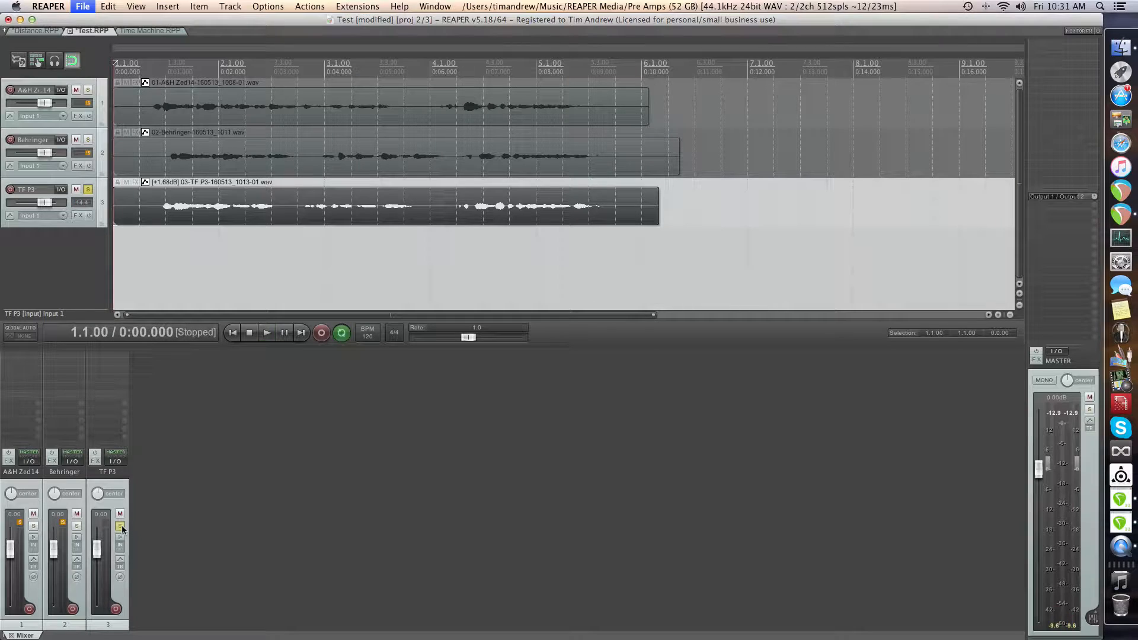